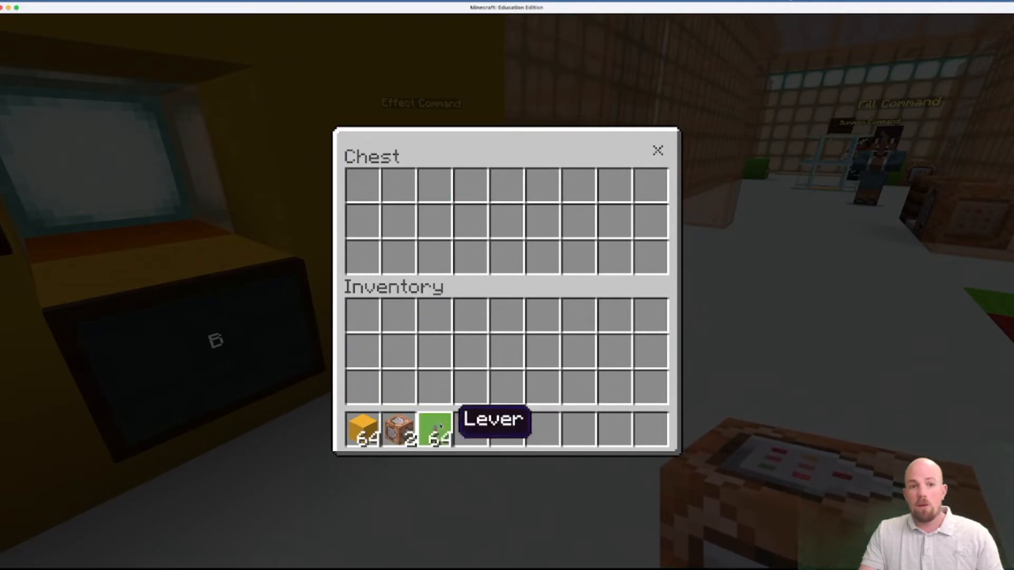
Close the chest and return to the quiz wall with the blocks and levers.
click(658, 150)
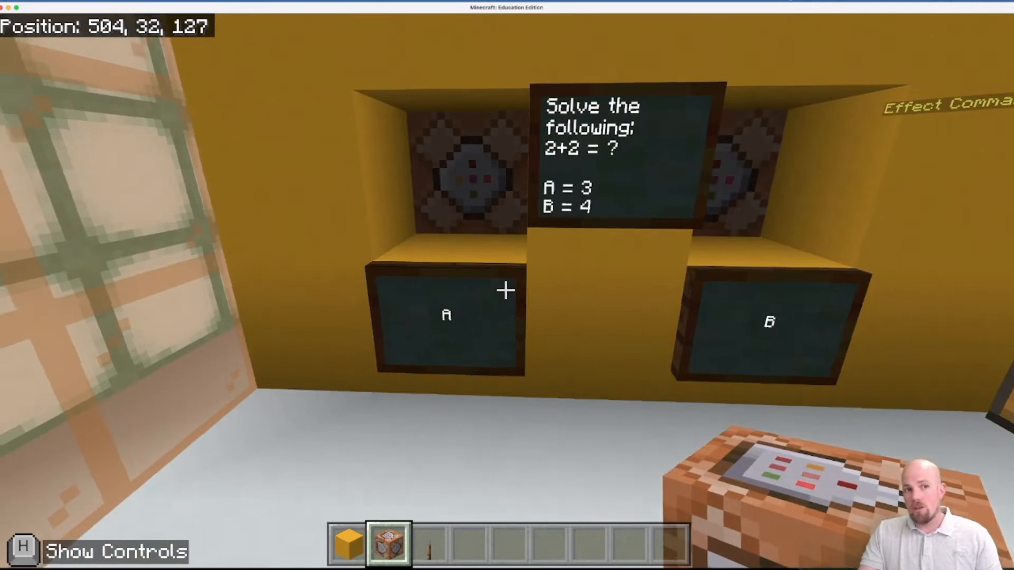
mouse_move(507, 291)
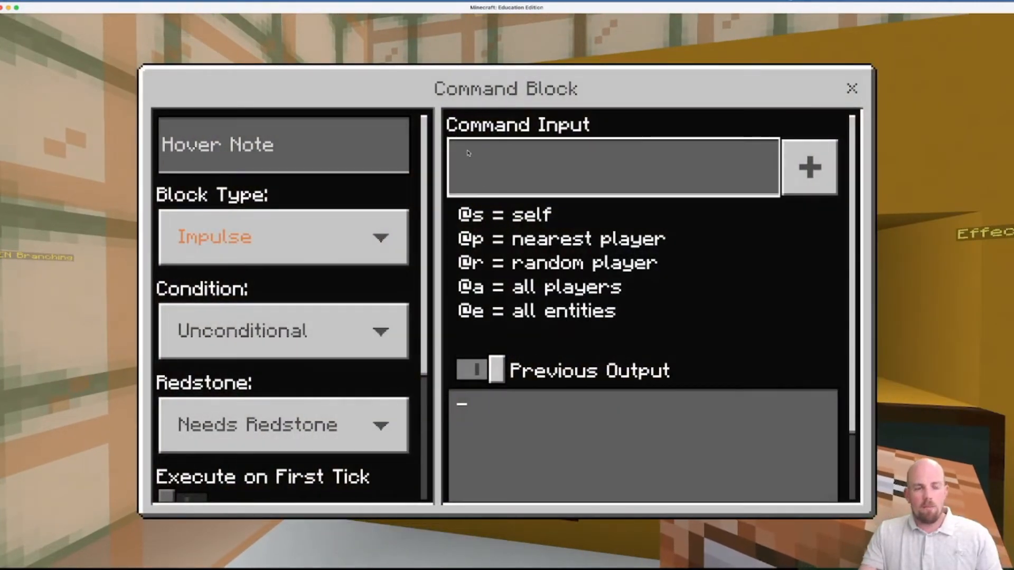
Enter /title @p title FALSE in the first command block, correcting TRUE to FALSE, and save it.
text(/title)
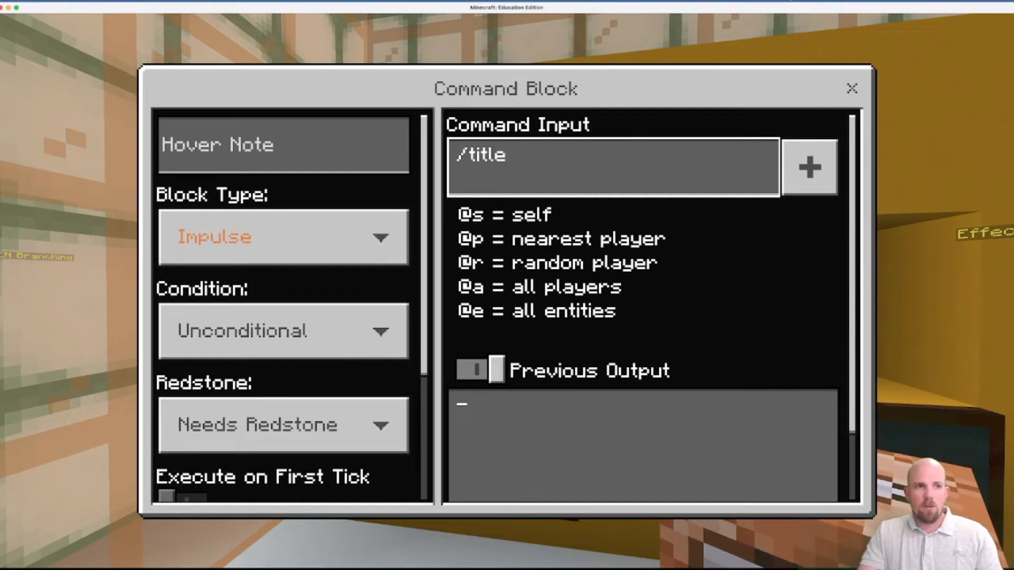
text(@p)
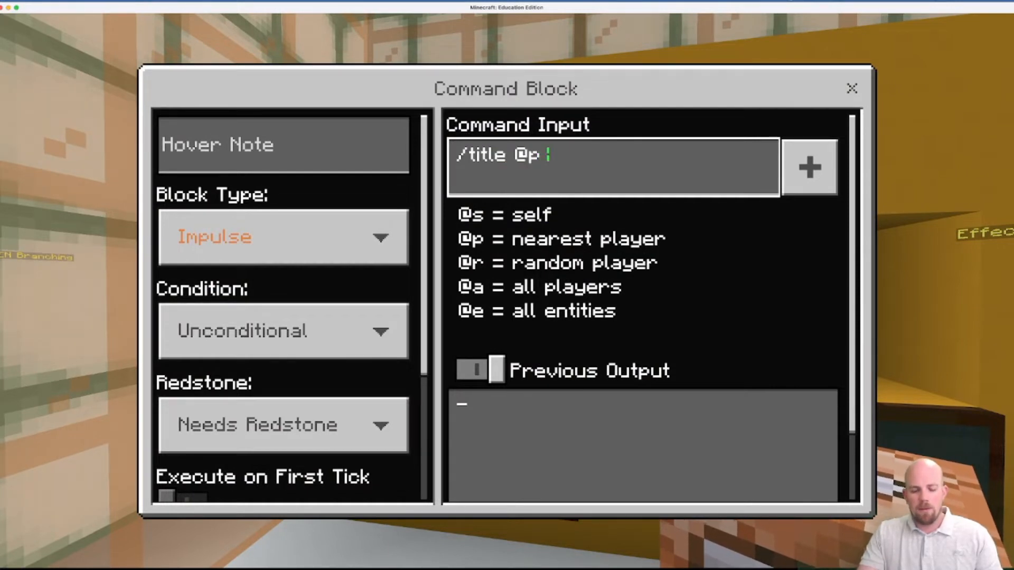
text(title)
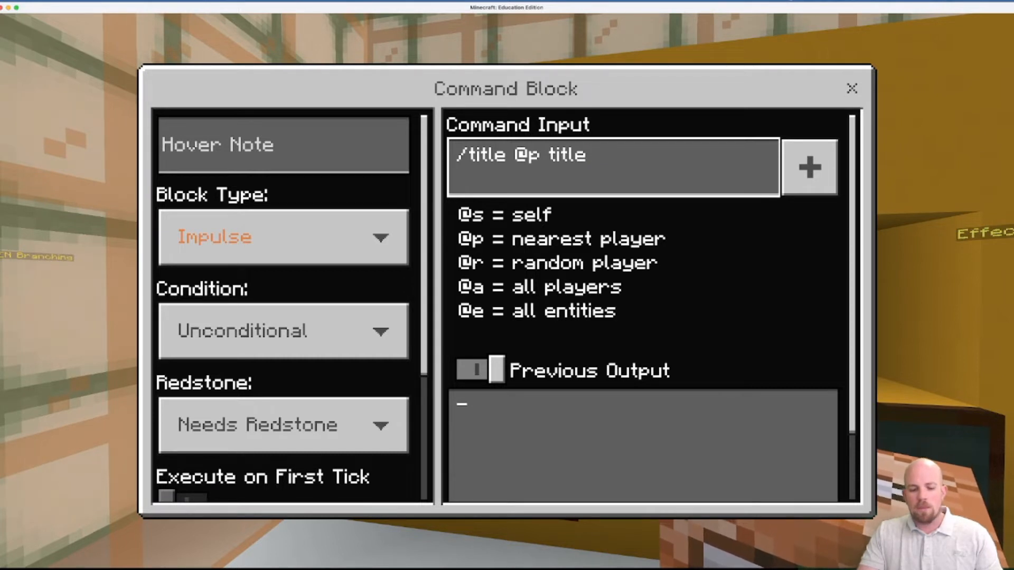
text(TRUE)
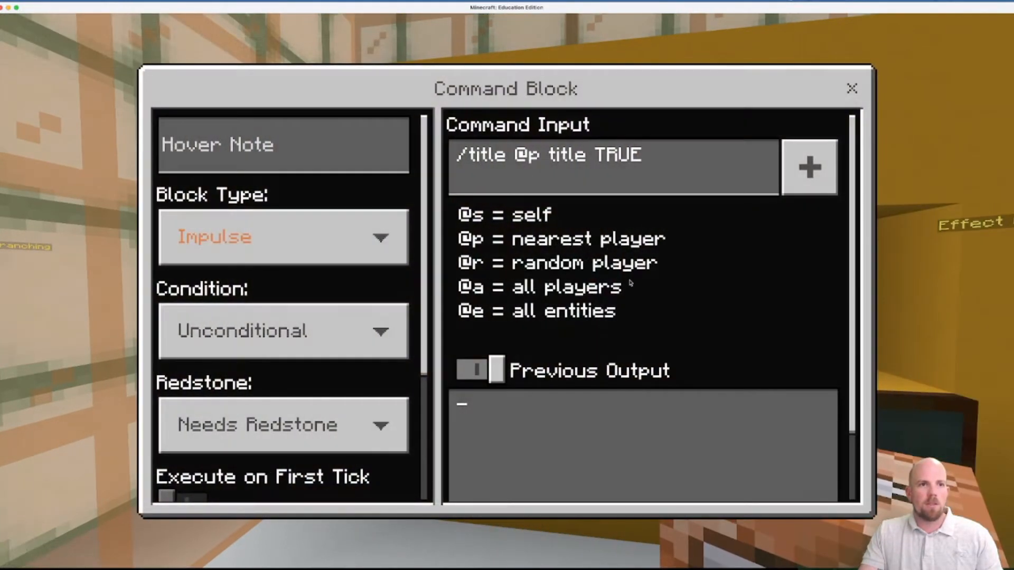
key(backspace)
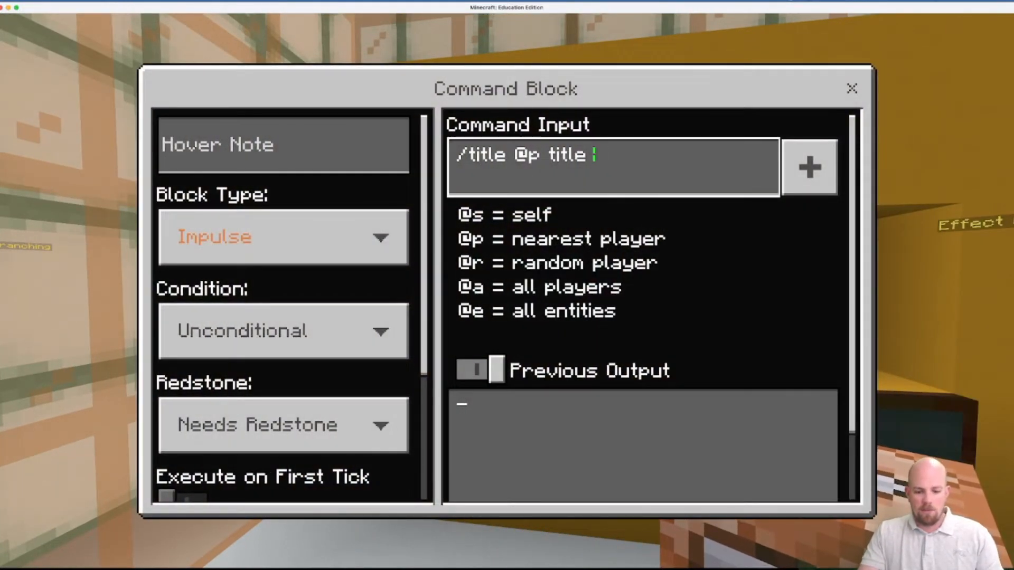
text(FALSE)
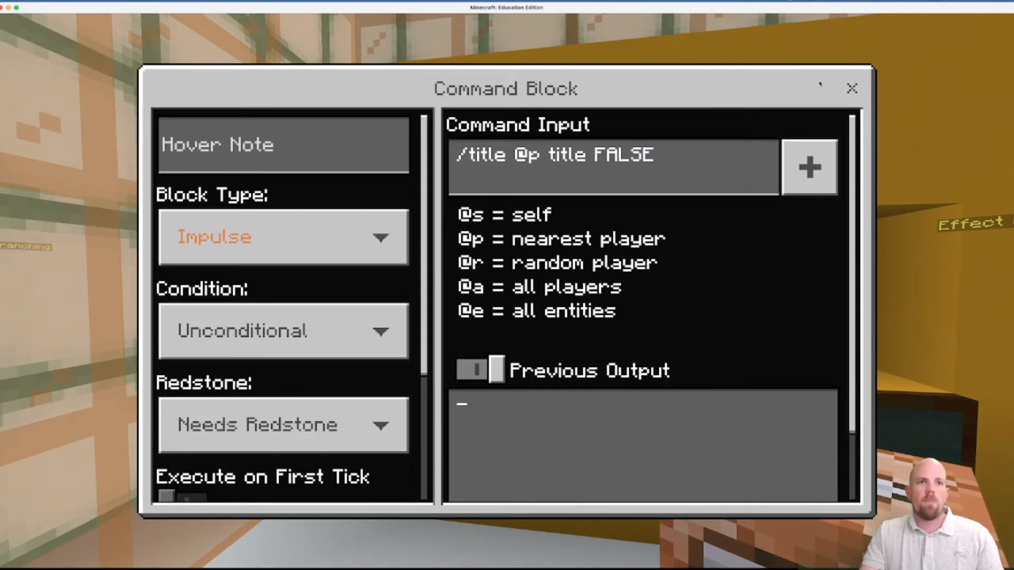
click(852, 88)
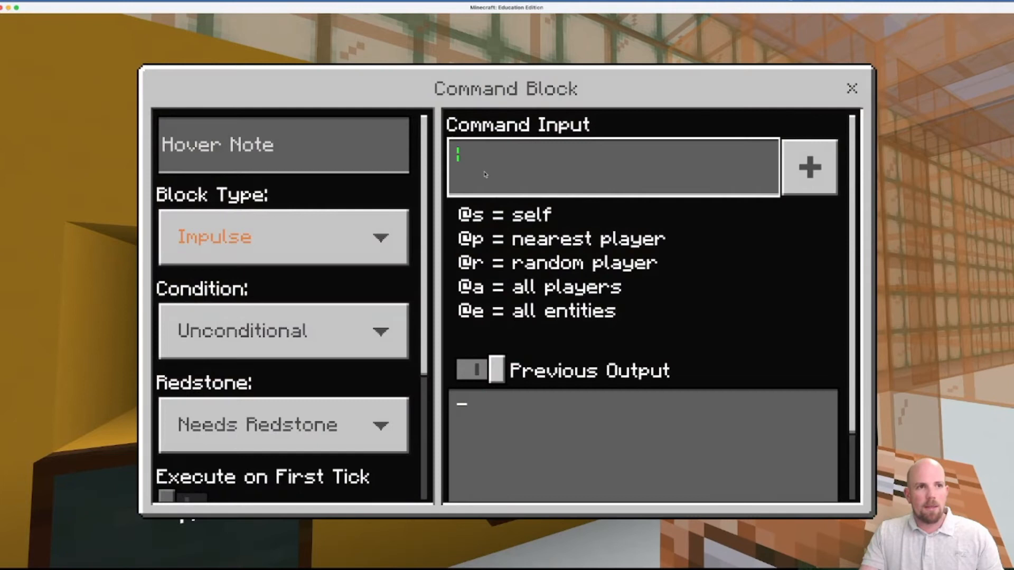
Enter /title @p title TRUE in the second command block's Command Input.
text(/title)
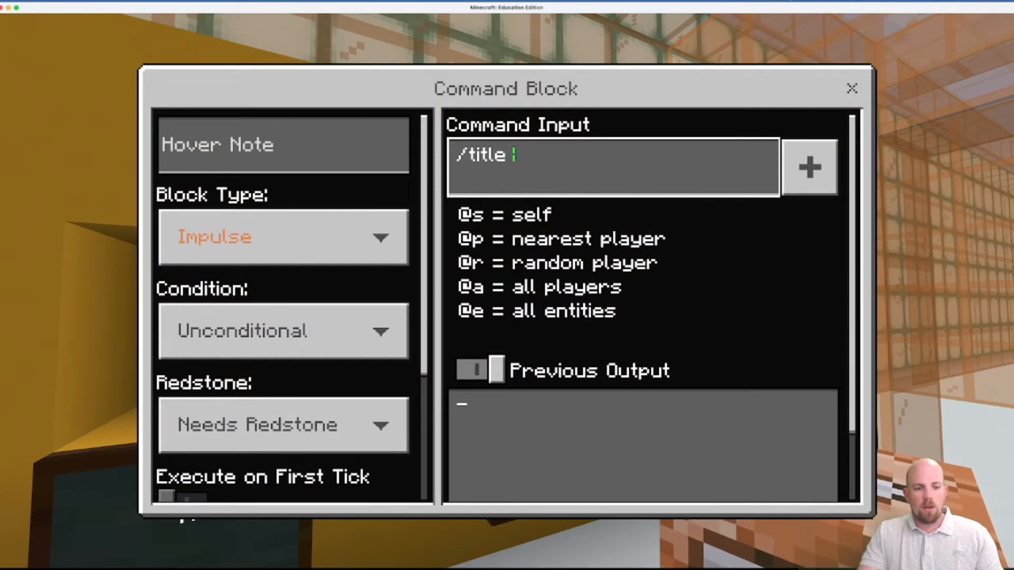
text(@p)
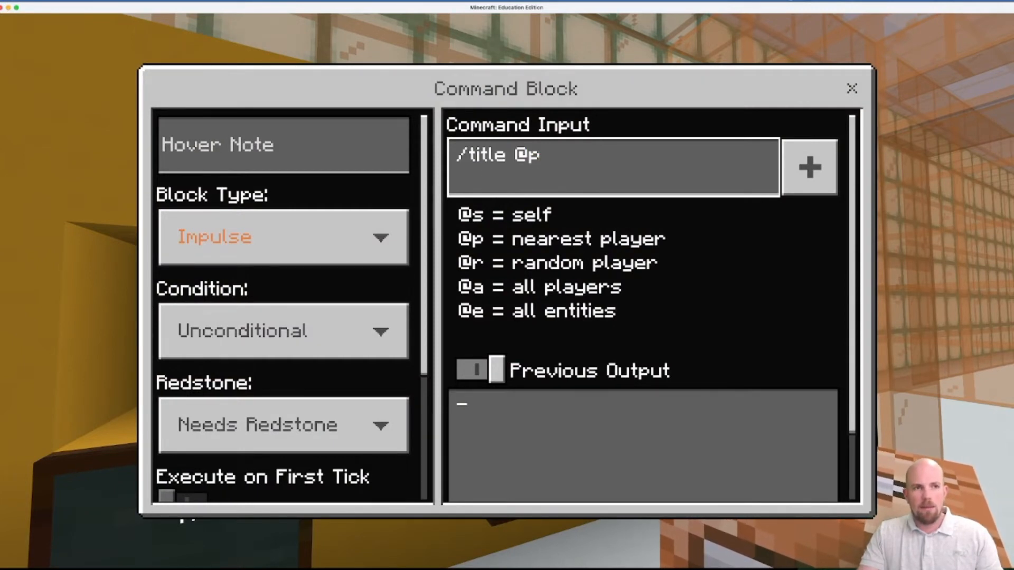
text(title RR)
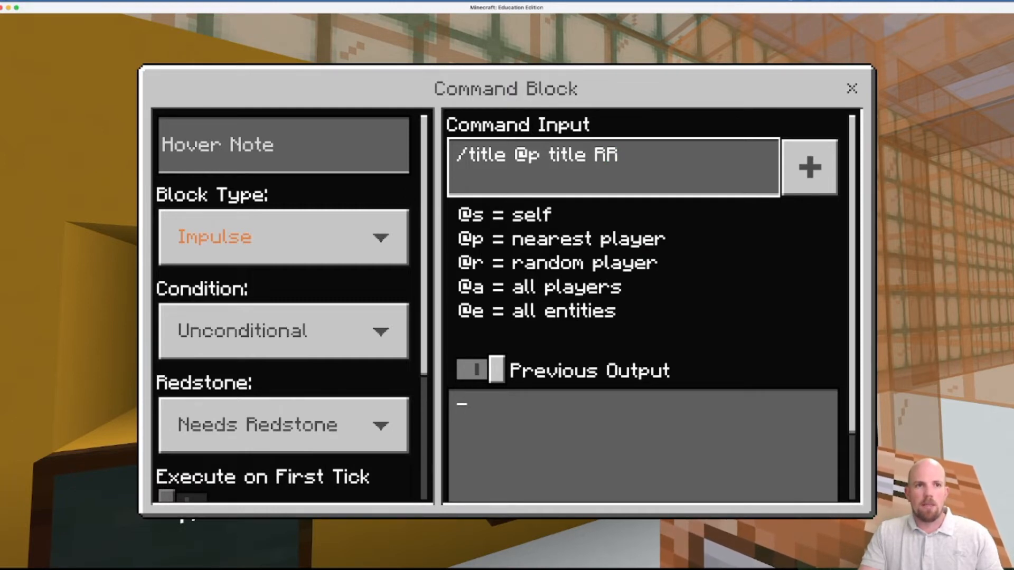
text(TRUE)
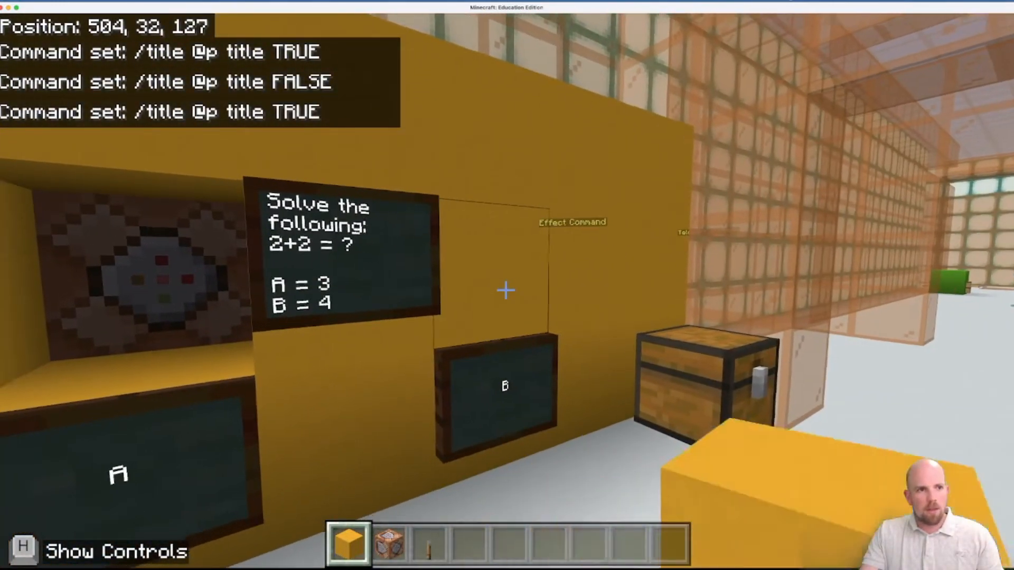
mouse_move(505, 291)
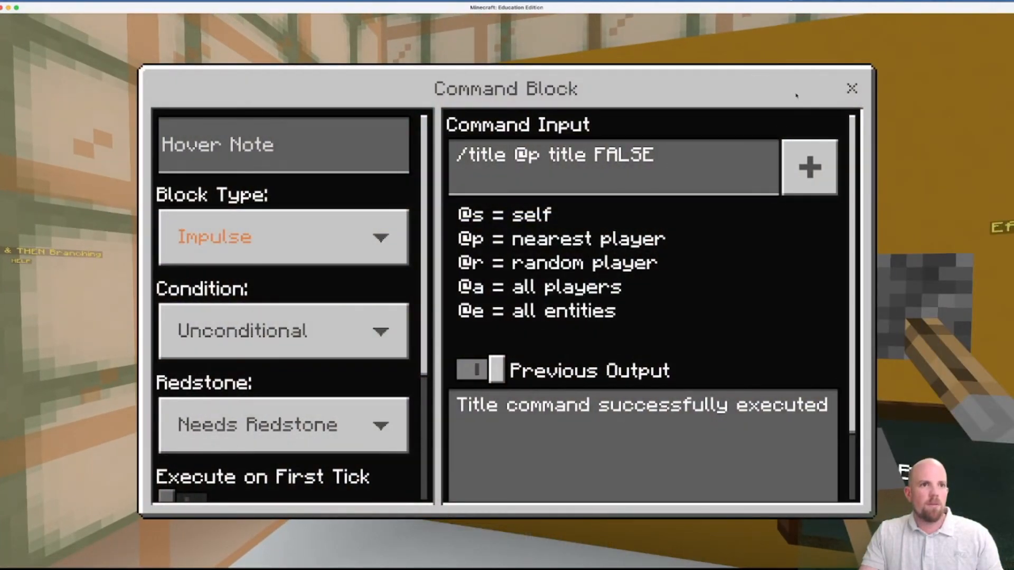
Finish checking the FALSE command block and place a lever above answer A.
click(853, 88)
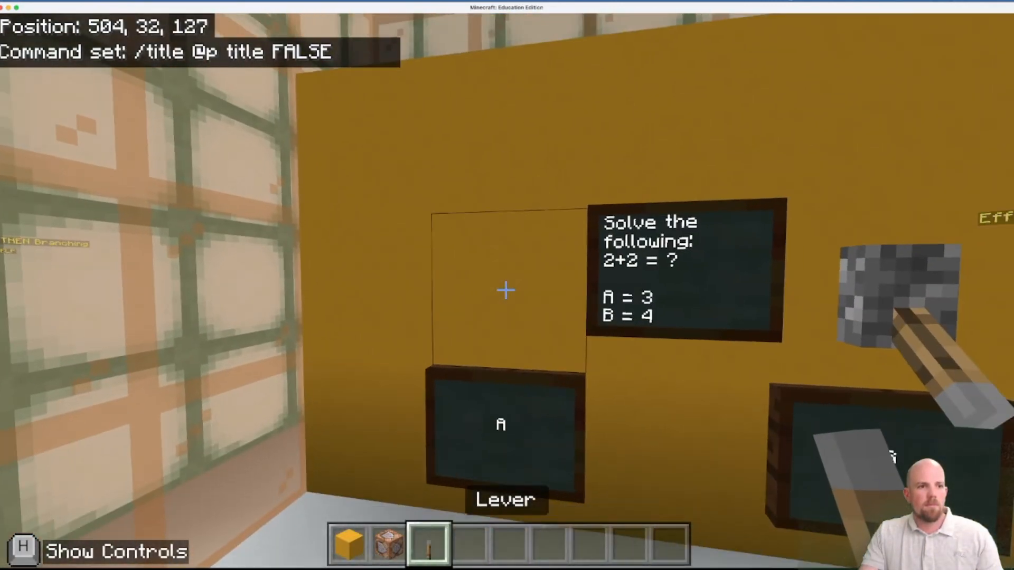
click(506, 291)
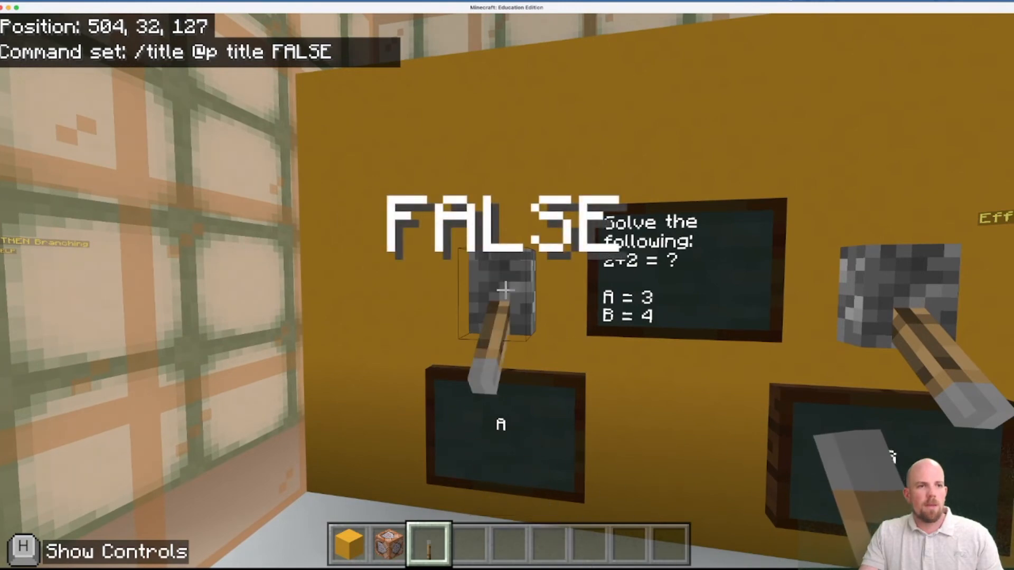
mouse_move(507, 291)
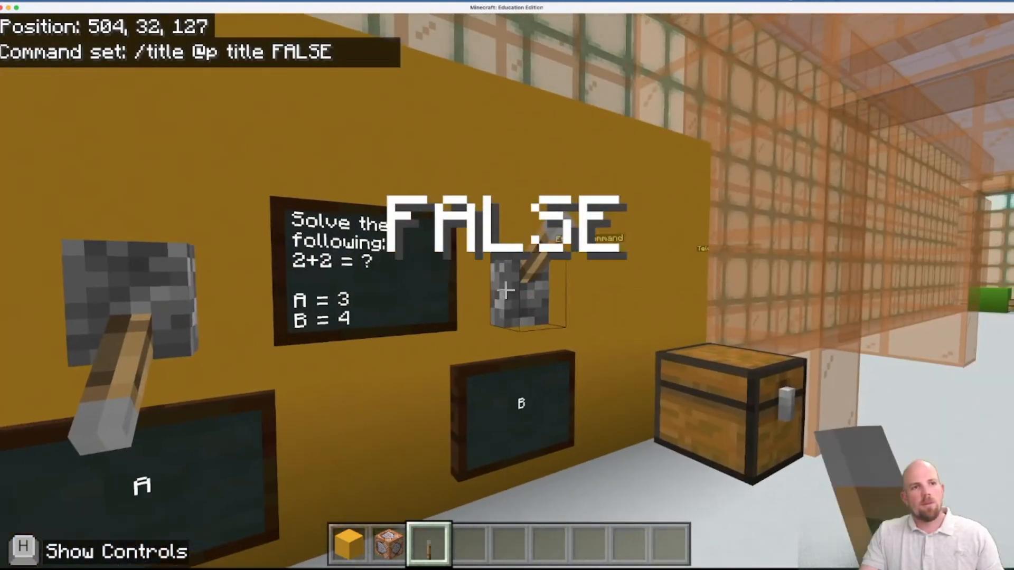